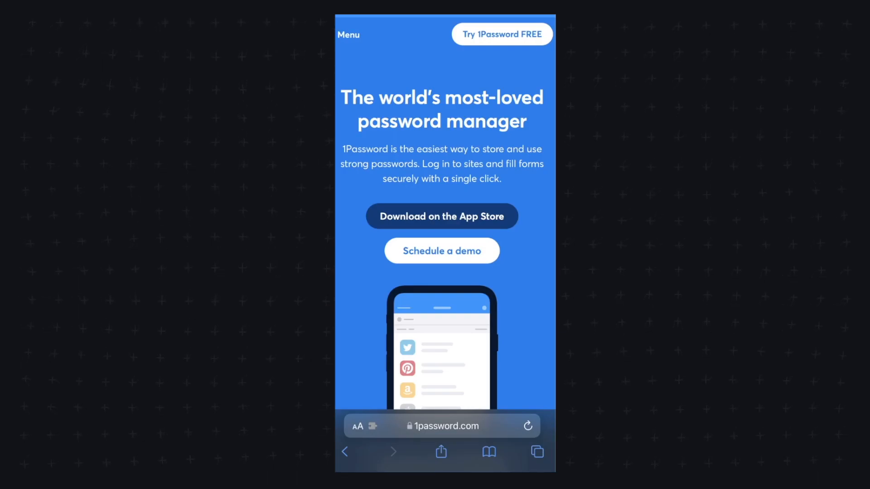
pyautogui.moveTo(381, 121)
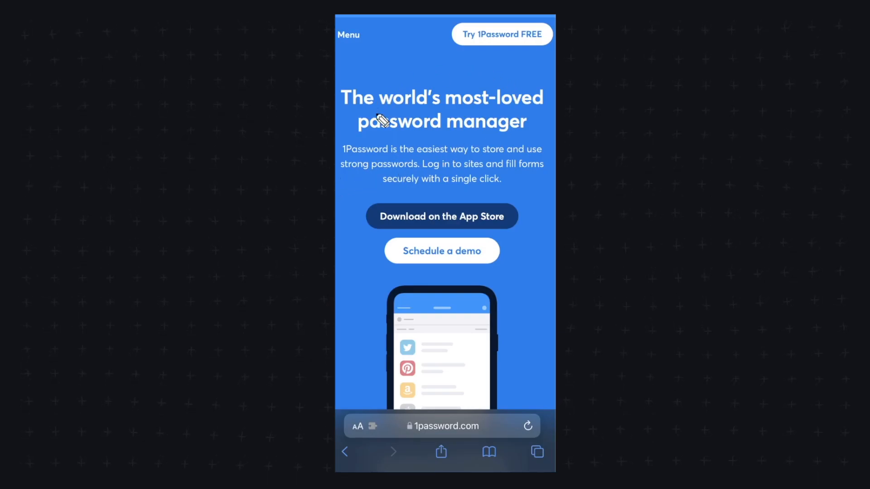
pyautogui.moveTo(462, 74)
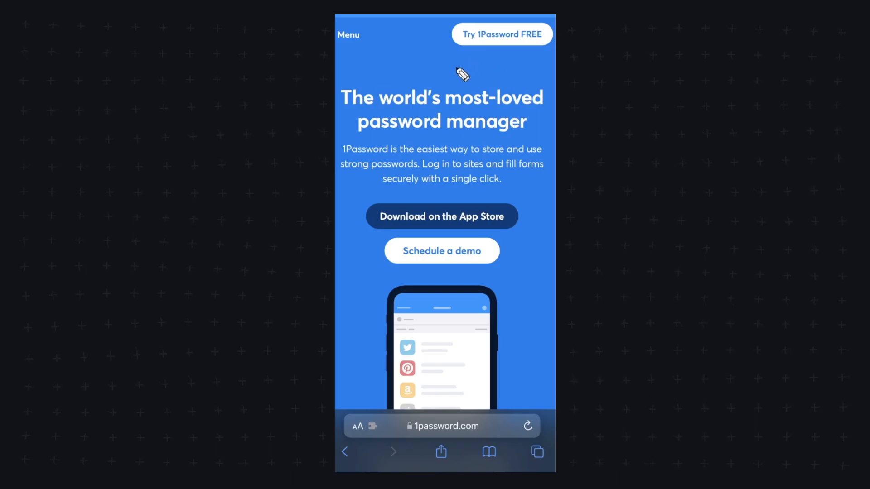
pyautogui.moveTo(511, 163)
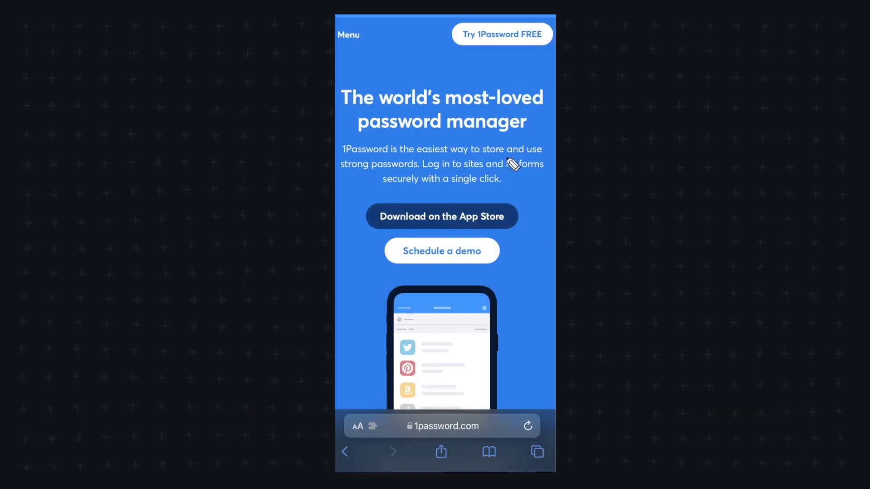
pyautogui.moveTo(450, 235)
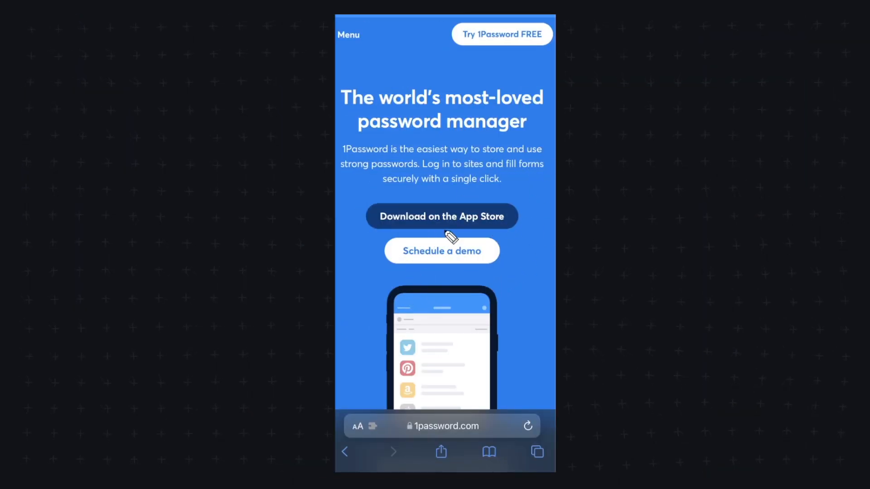
pyautogui.moveTo(478, 270)
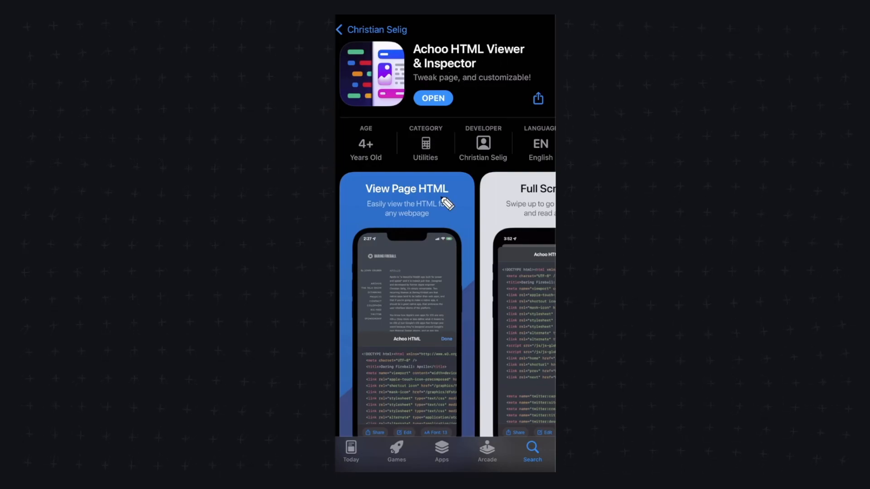
pyautogui.moveTo(454, 280)
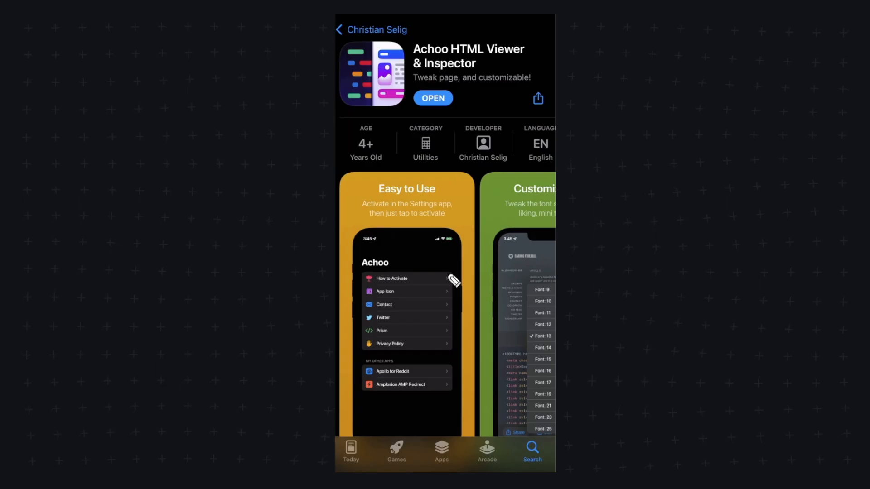
# Step: Launch Achoo HTML from the App Store to show its How to Enable instructions
pyautogui.click(390, 277)
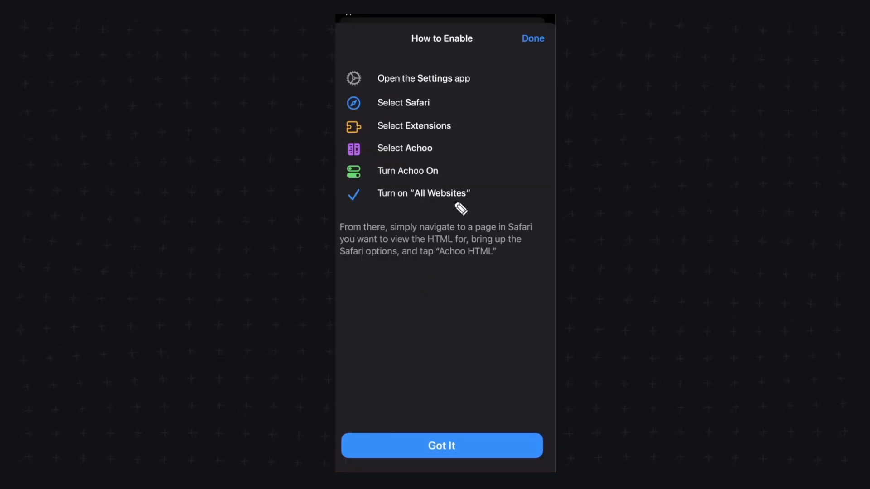
pyautogui.moveTo(422, 222)
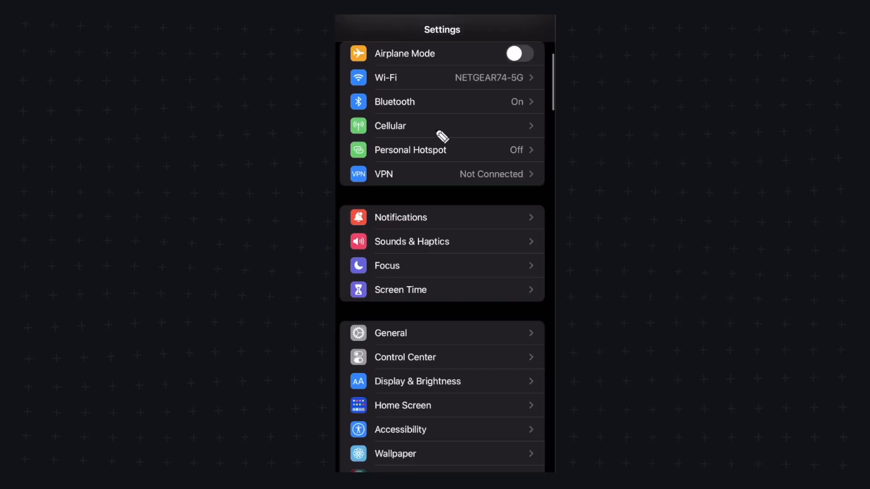
# Step: Go to Settings > Safari > Extensions and check that Achoo HTML is On
pyautogui.scroll(-3)
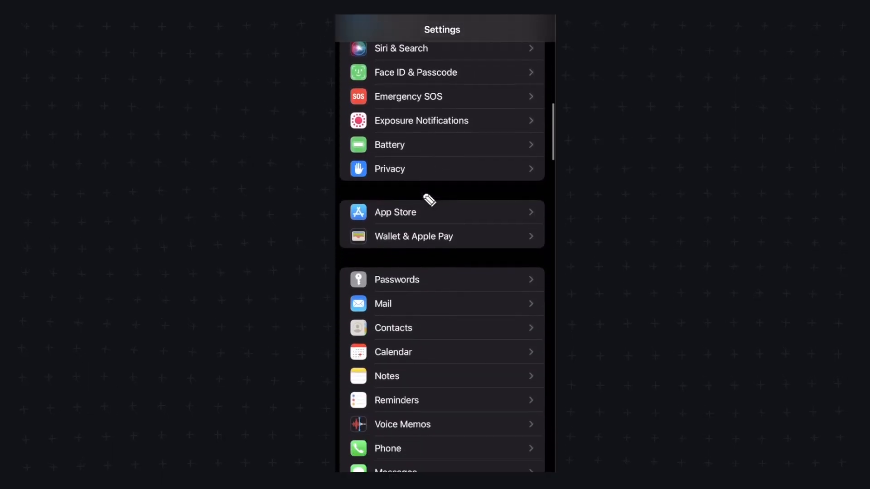
pyautogui.scroll(-3)
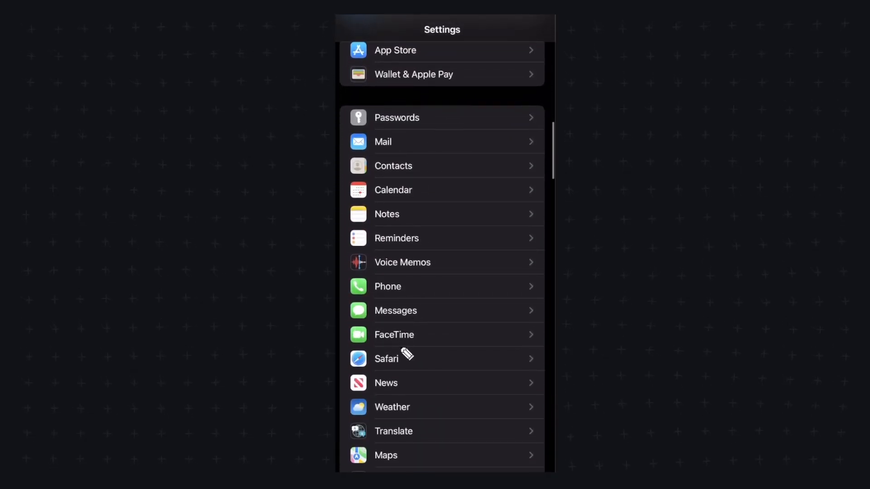
pyautogui.click(386, 359)
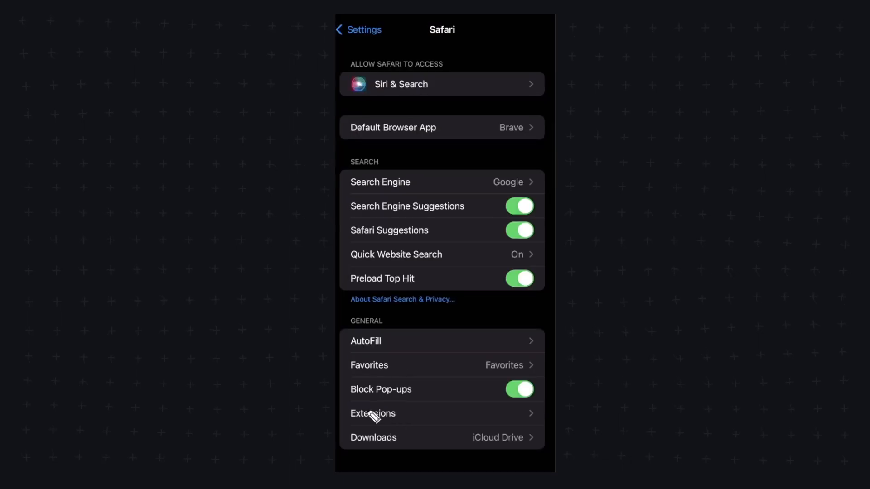
pyautogui.click(373, 413)
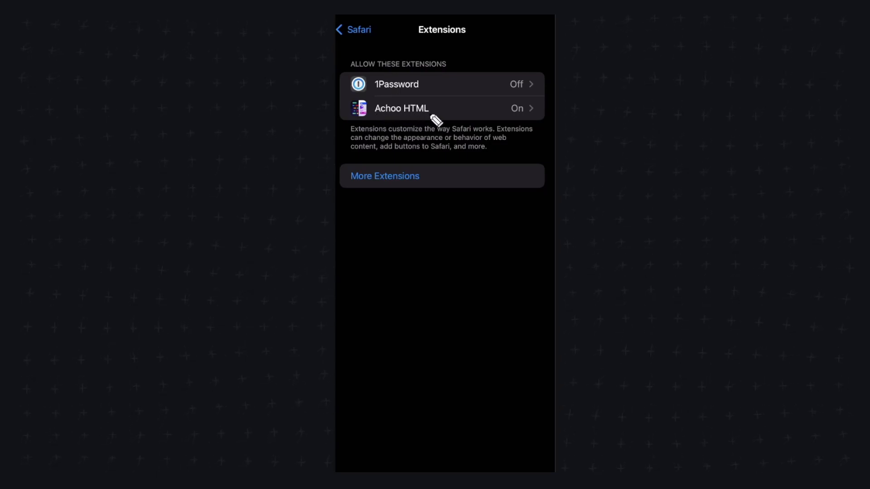
pyautogui.click(401, 108)
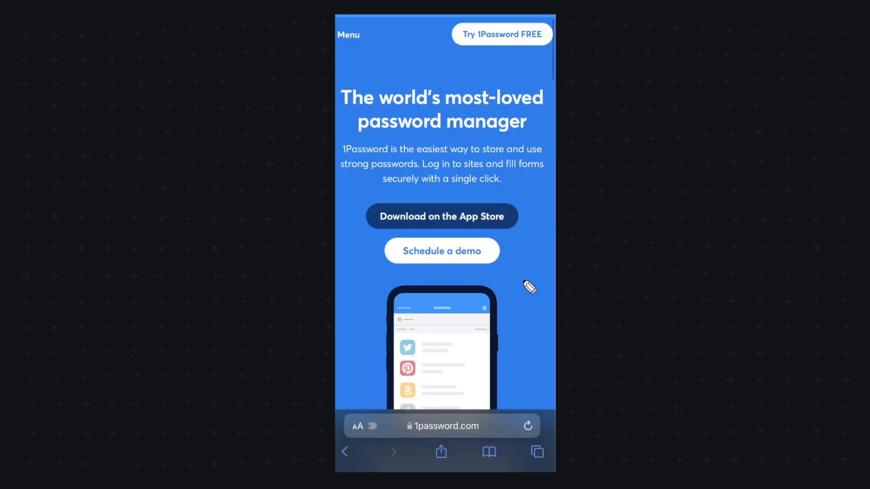
pyautogui.moveTo(410, 347)
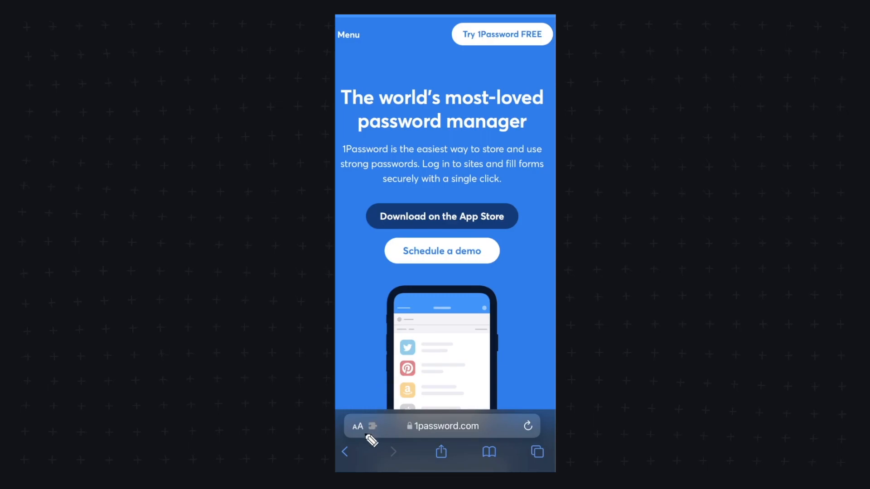
# Step: Open Safari's page menu on the 1Password site to reach Achoo HTML
pyautogui.click(359, 426)
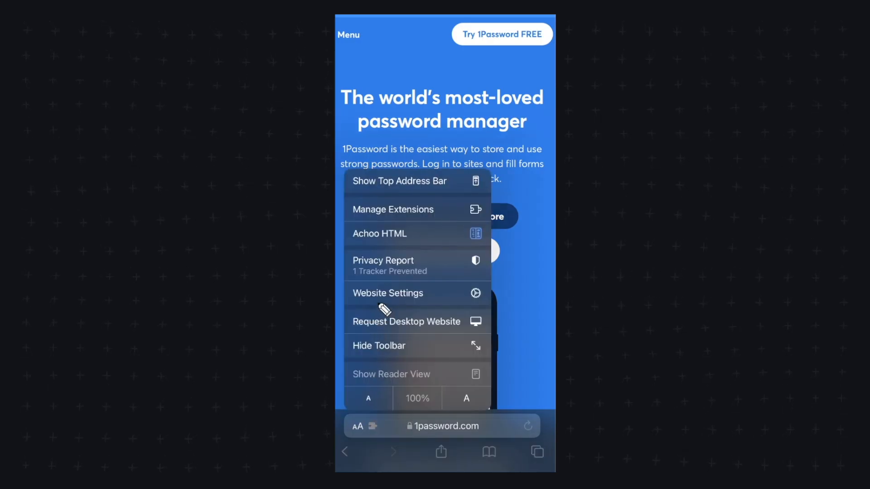
pyautogui.moveTo(405, 238)
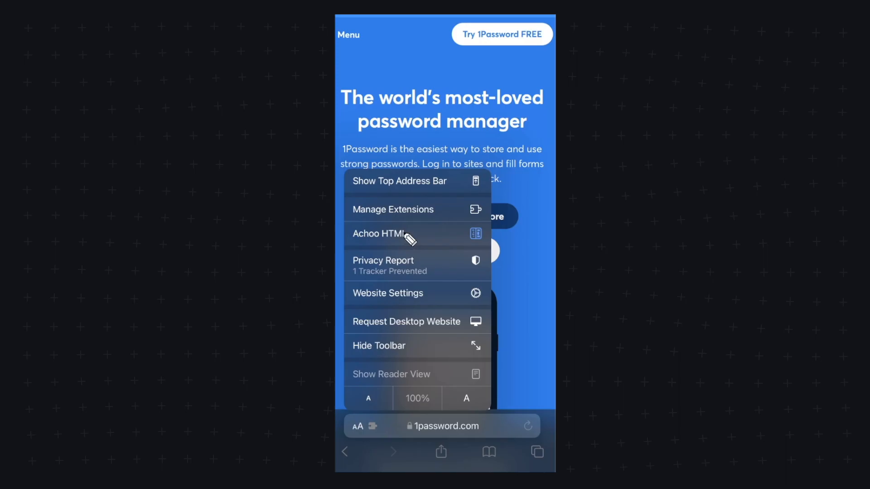
pyautogui.moveTo(415, 241)
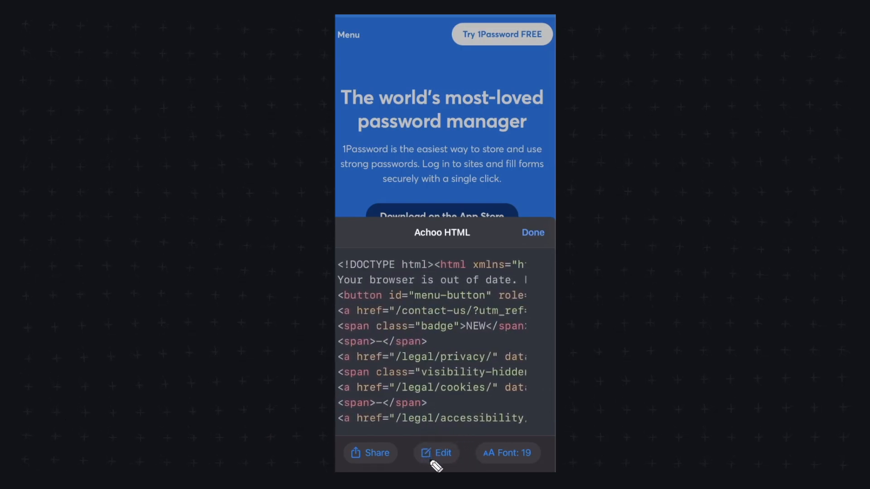
# Step: Turn on Achoo HTML edit mode and dismiss the edit mode notice
pyautogui.click(443, 453)
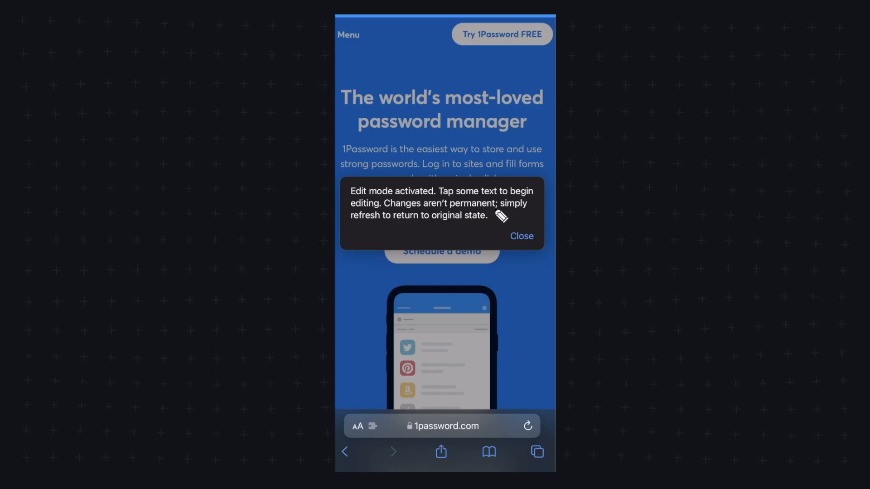
pyautogui.moveTo(502, 236)
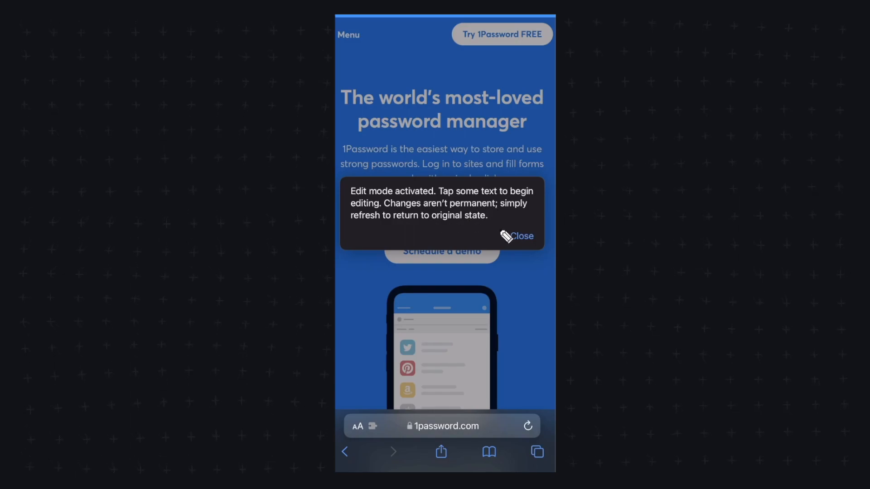
pyautogui.click(522, 236)
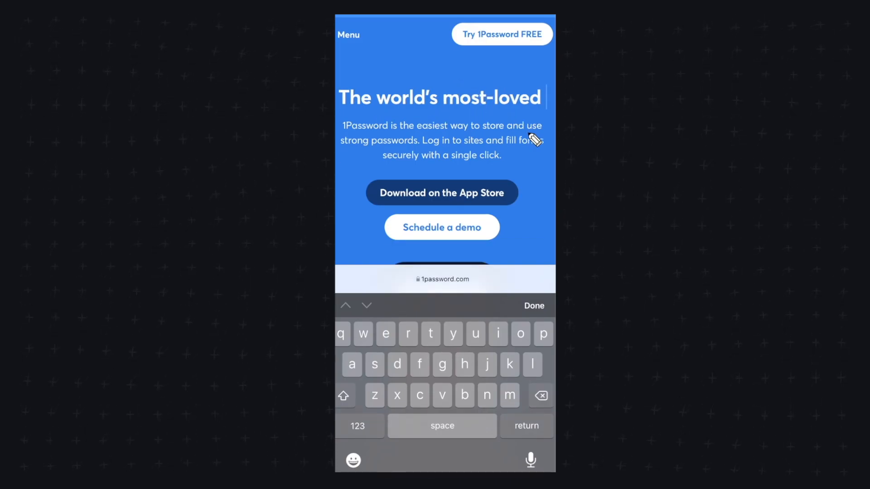
# Step: Type 'iOS' into the headline so it reads 'The world's most-loved iOS application'
pyautogui.write('iOS application')
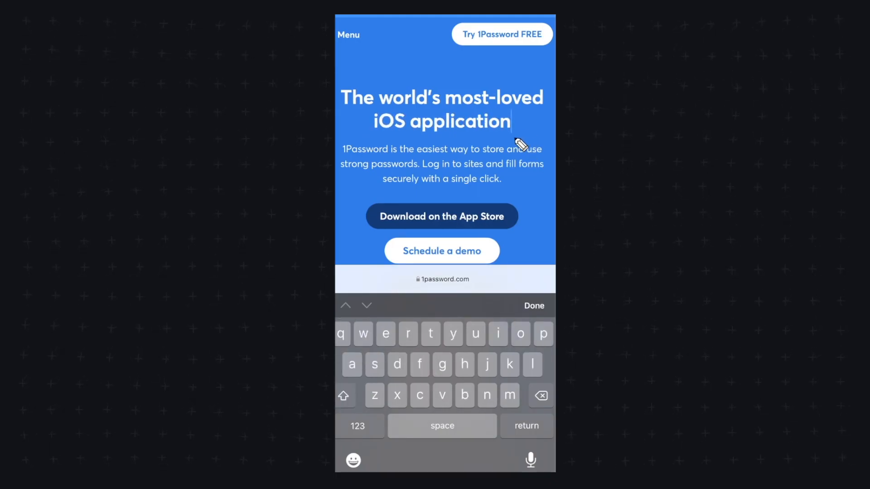
pyautogui.moveTo(499, 165)
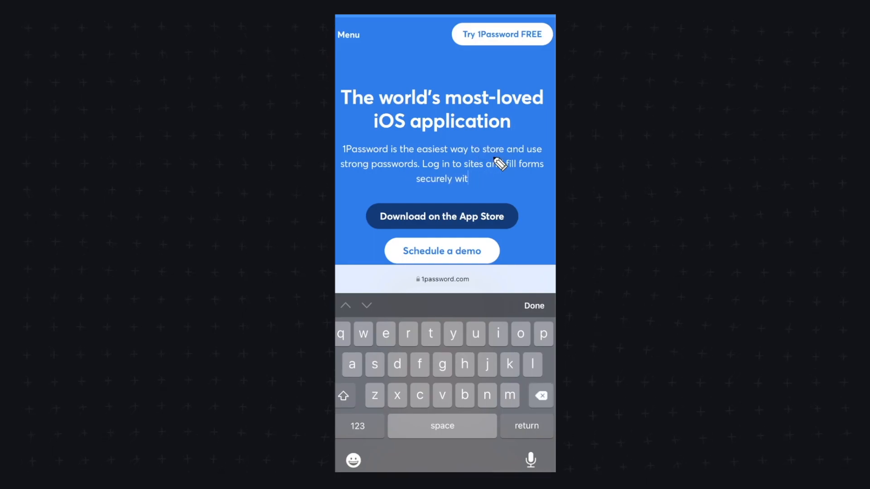
pyautogui.scroll(-3)
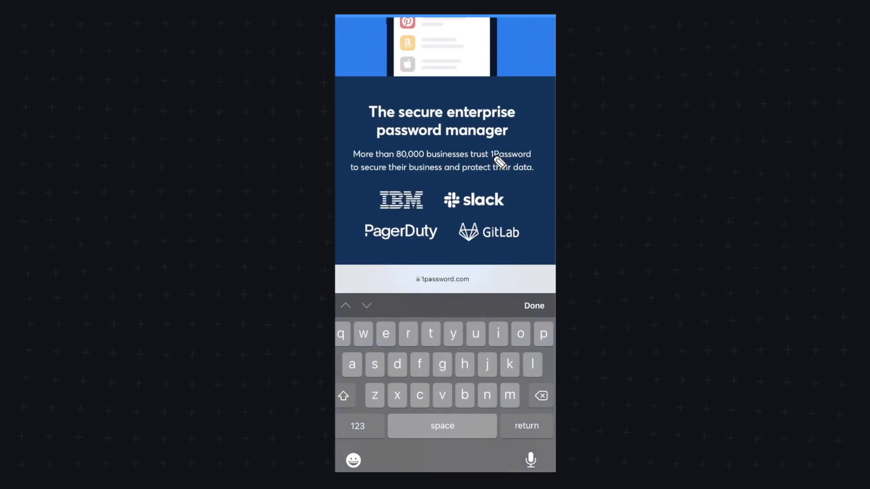